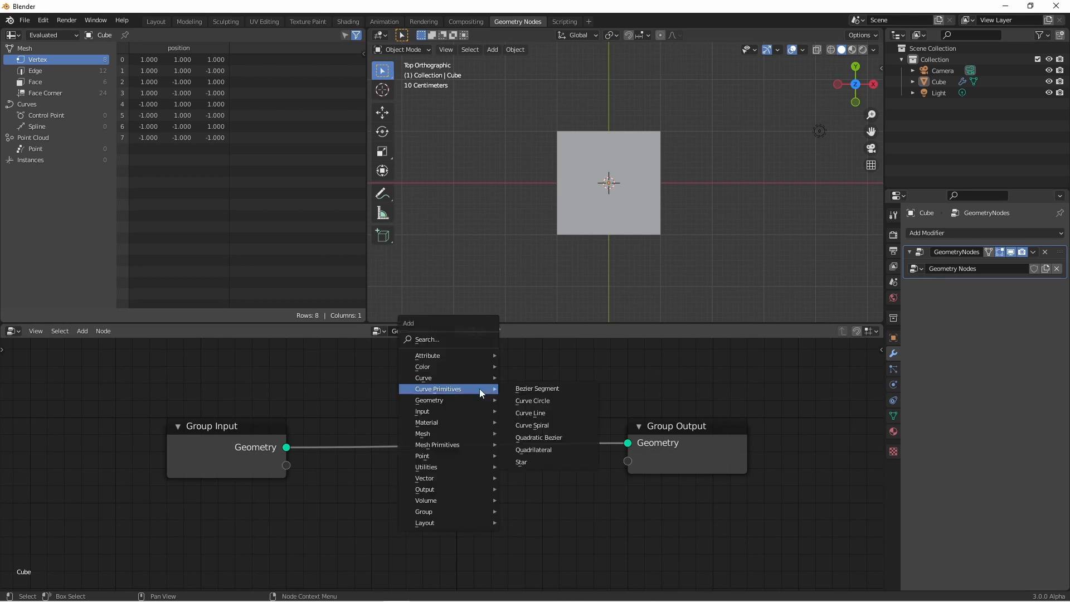
pyautogui.moveTo(536, 388)
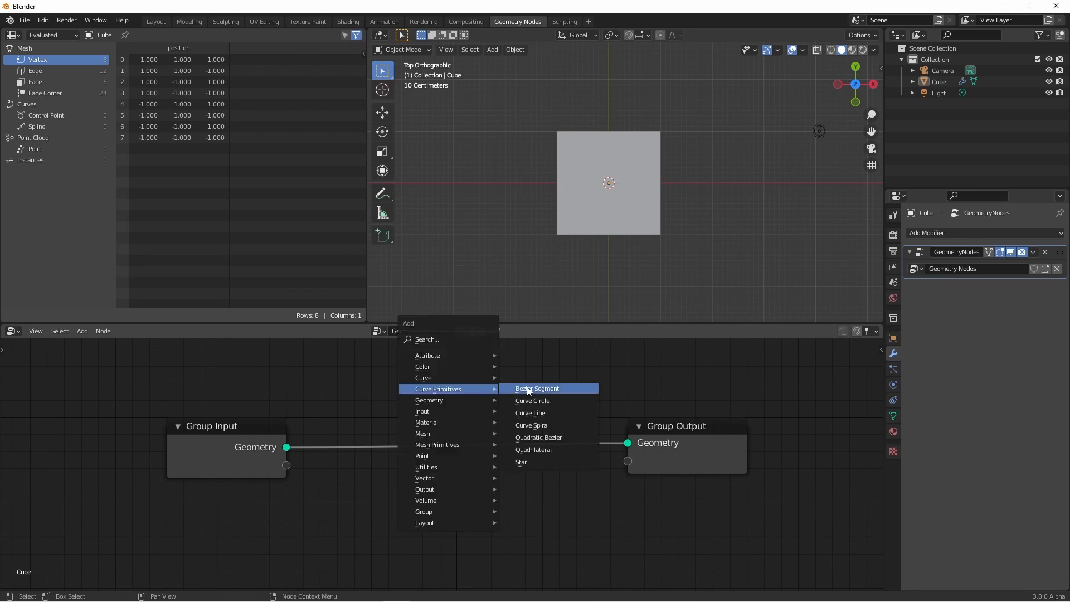
# - Add a Quadrilateral curve node feeding the Group Output, 2.5 m wide by 1.9 m high
pyautogui.click(533, 449)
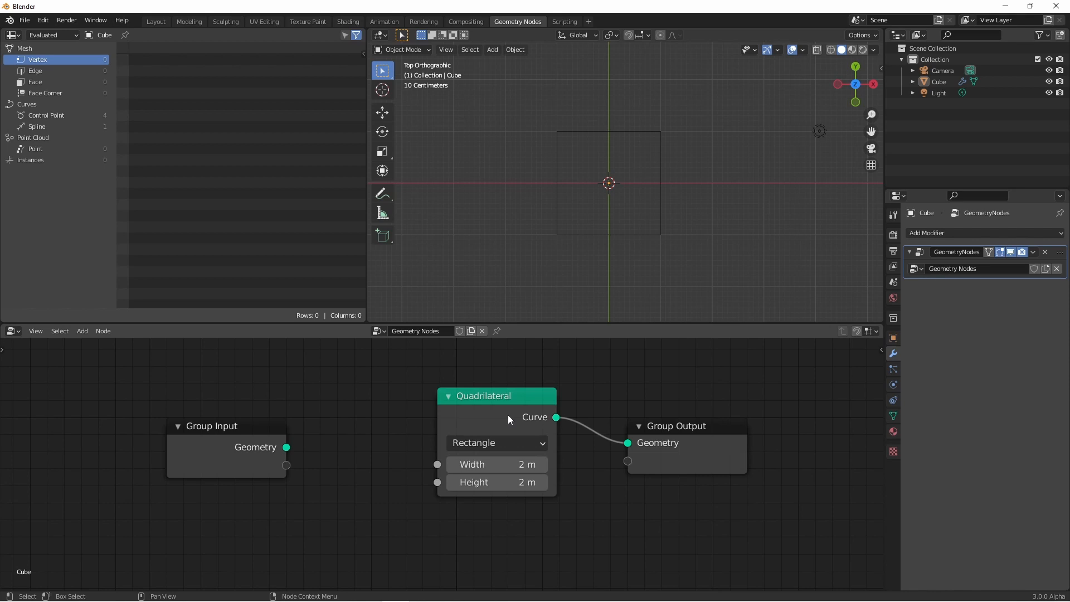
pyautogui.moveTo(496, 483)
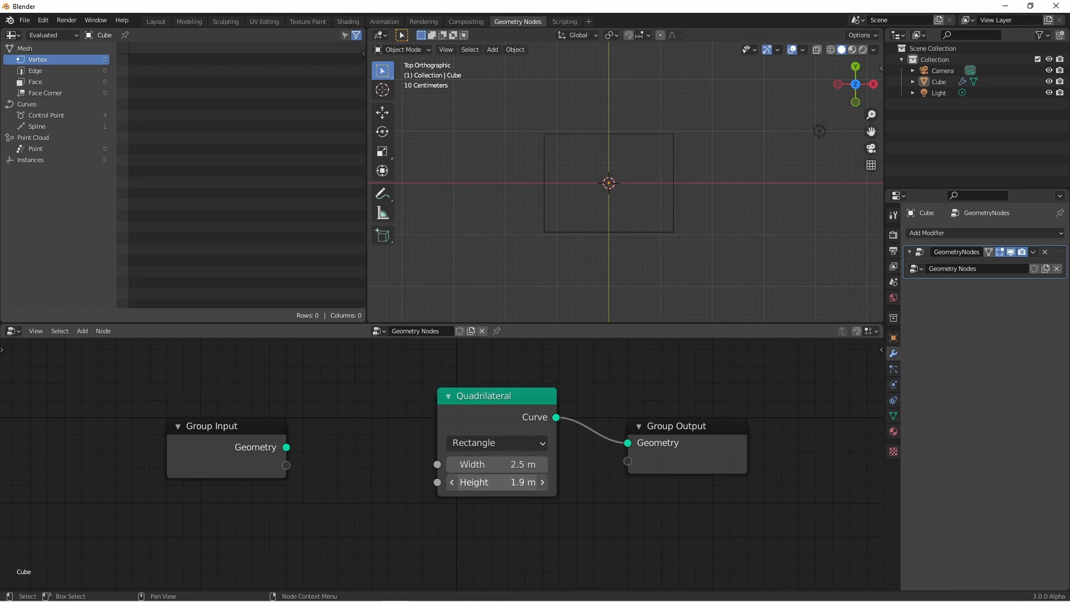
# - Switch the quadrilateral to Parallelogram mode with a 1.1 m offset
pyautogui.click(496, 443)
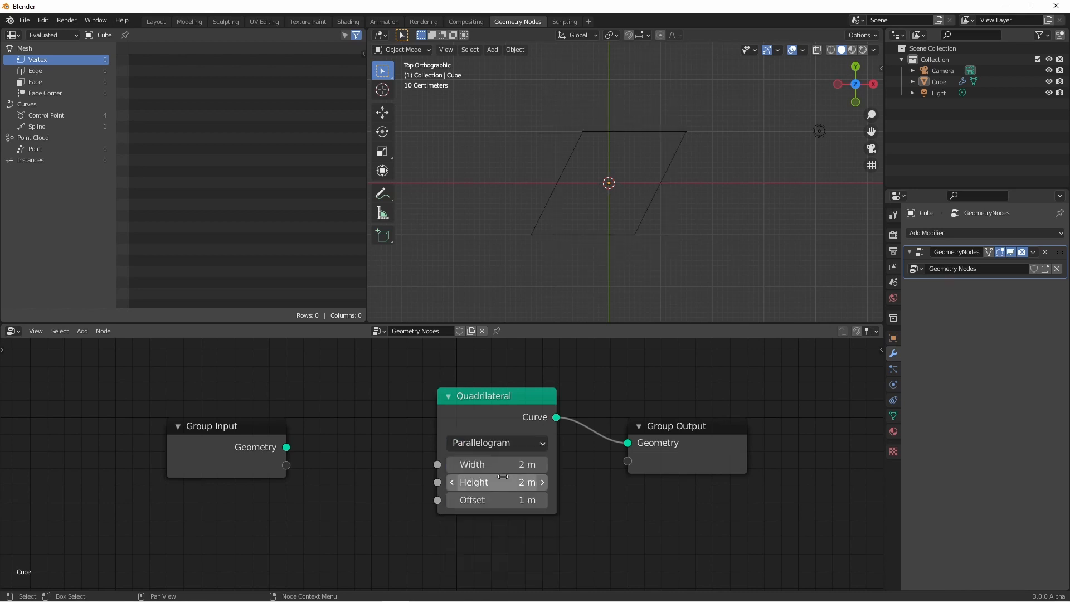
pyautogui.moveTo(514, 524)
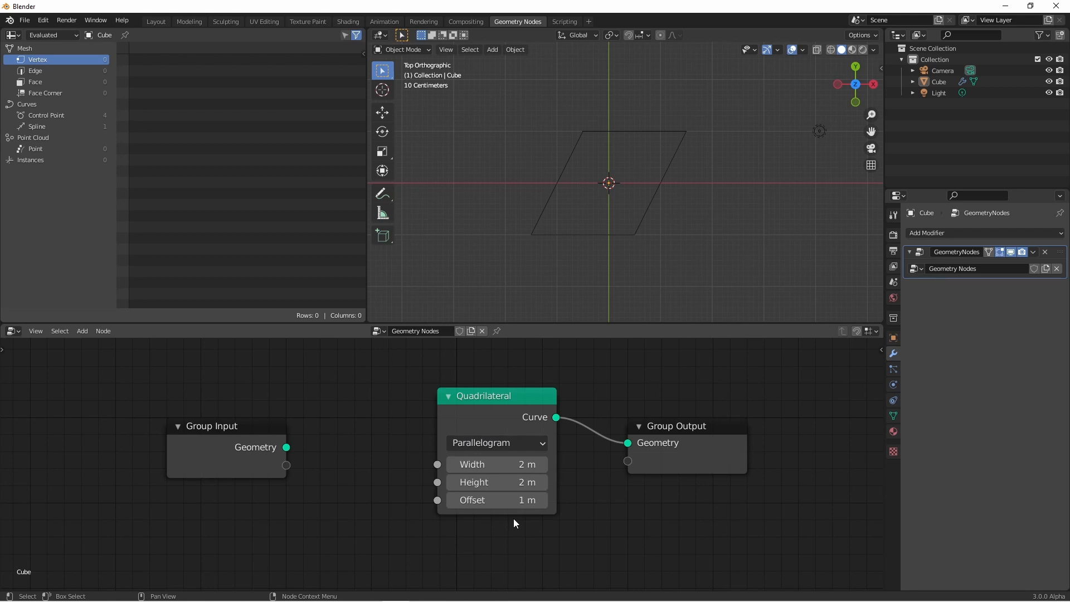
pyautogui.moveTo(497, 499)
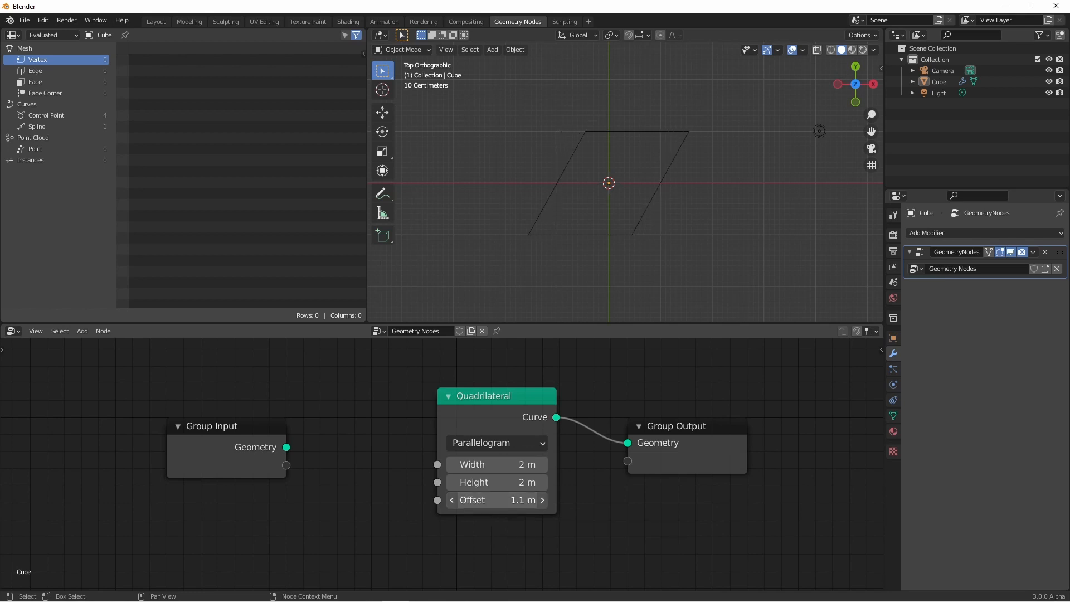
pyautogui.click(497, 442)
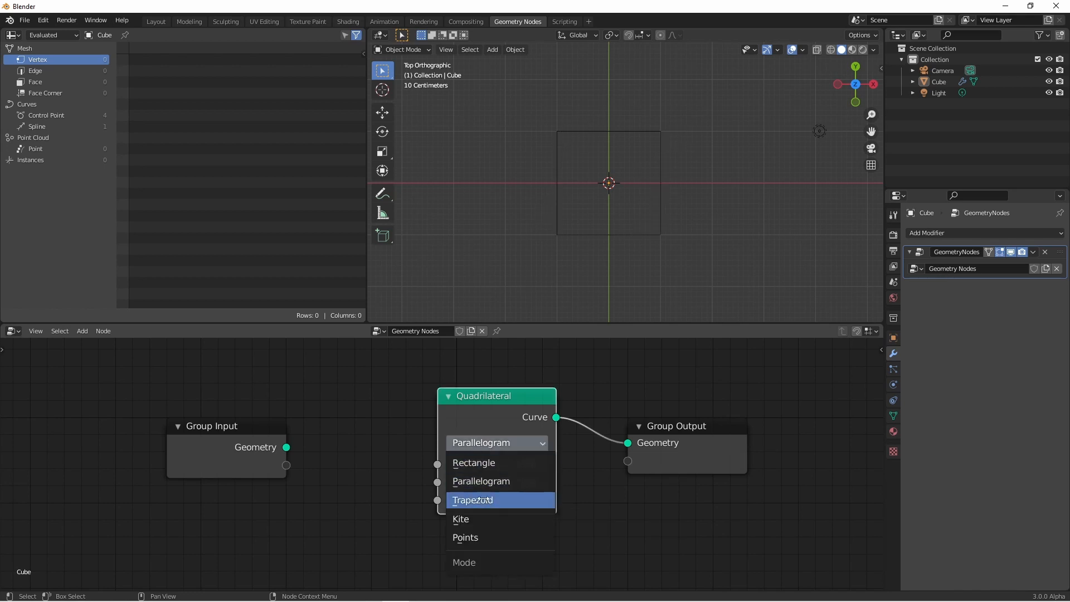
# - Try Trapezoid mode with a -0.9 m offset, then switch the quadrilateral to Kite mode
pyautogui.click(471, 501)
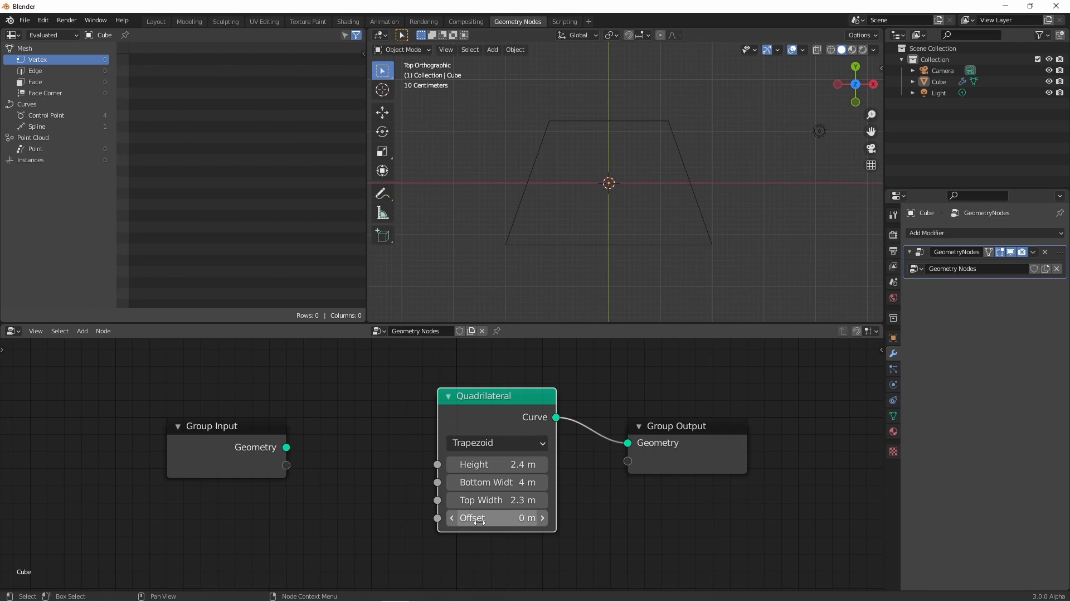
pyautogui.moveTo(498, 517); pyautogui.dragTo(511, 517)
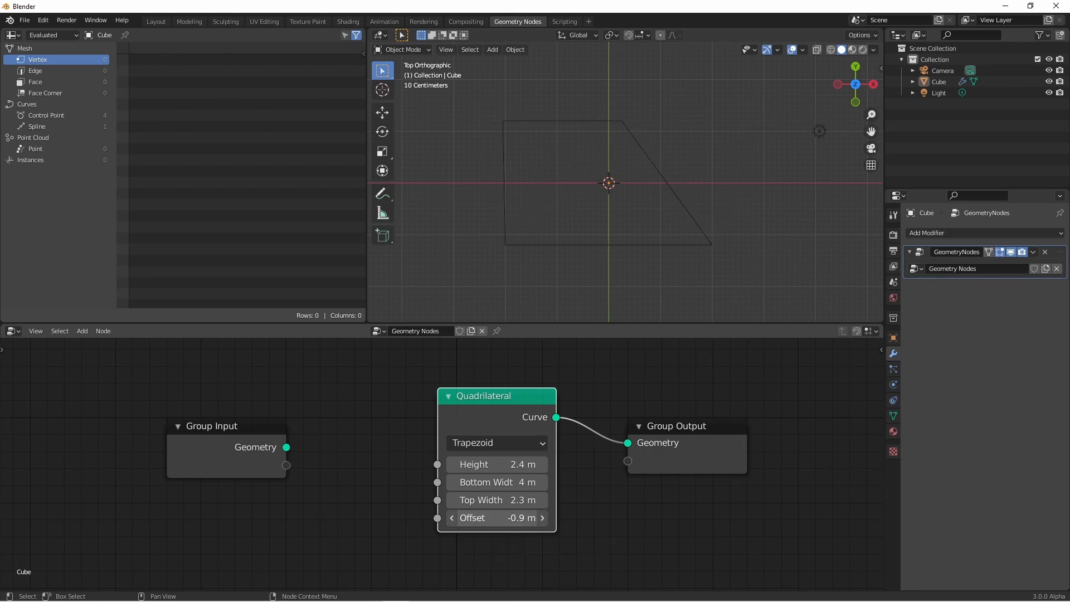
pyautogui.click(497, 442)
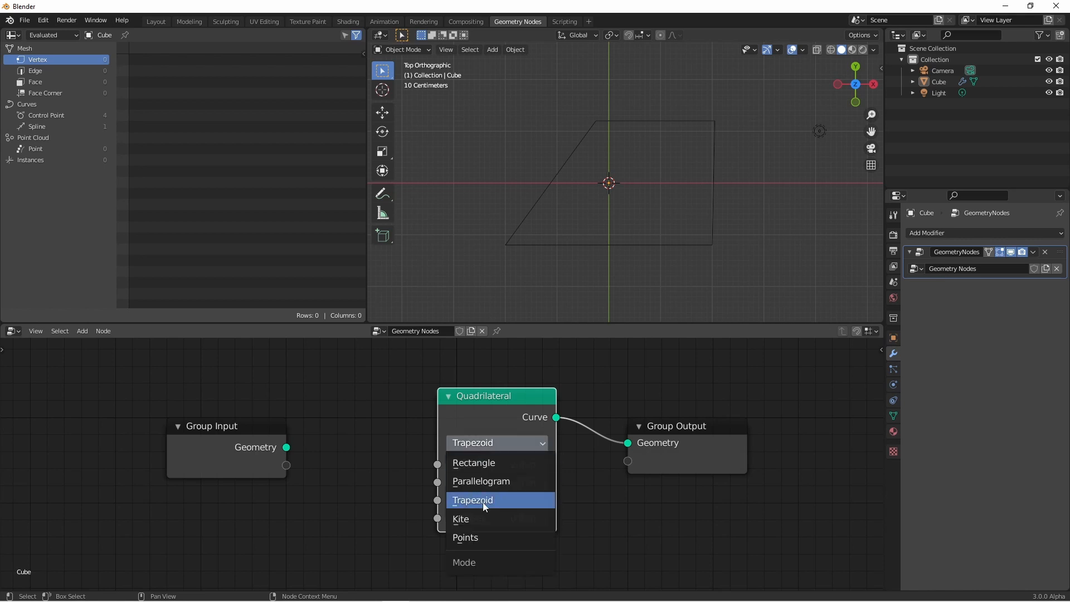
pyautogui.click(460, 518)
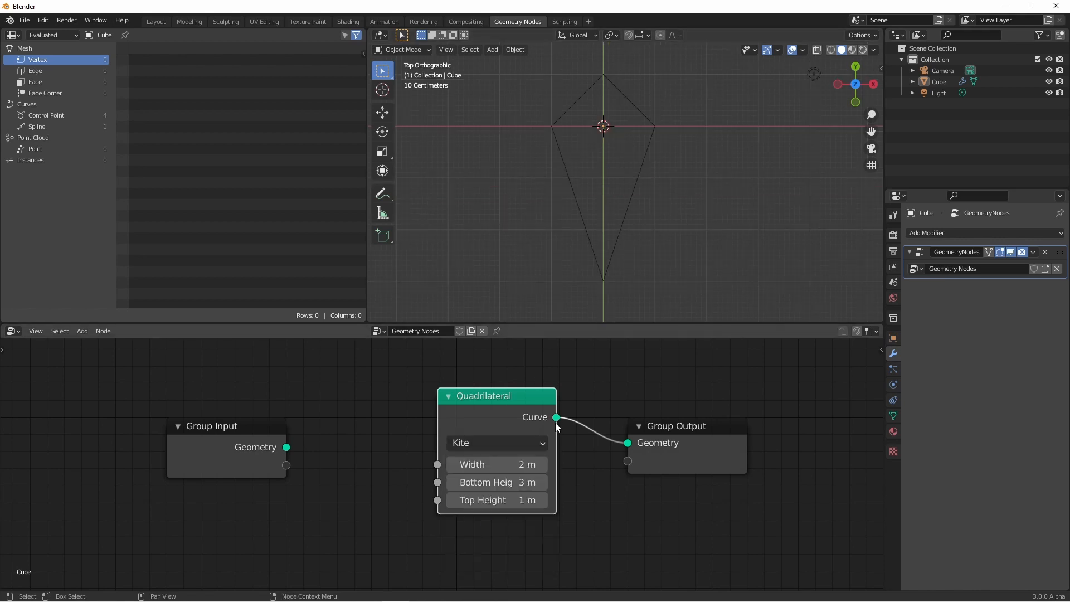
# - Set the kite's width to 2.3 m and its top height to 0.8 m
pyautogui.moveTo(497, 463); pyautogui.dragTo(539, 464)
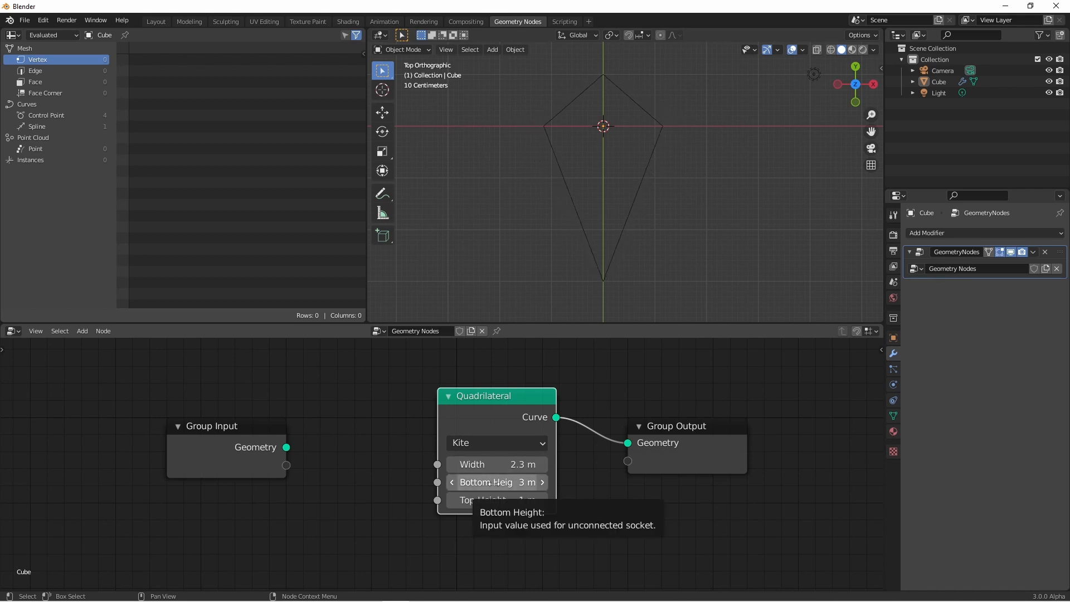
pyautogui.moveTo(607, 159)
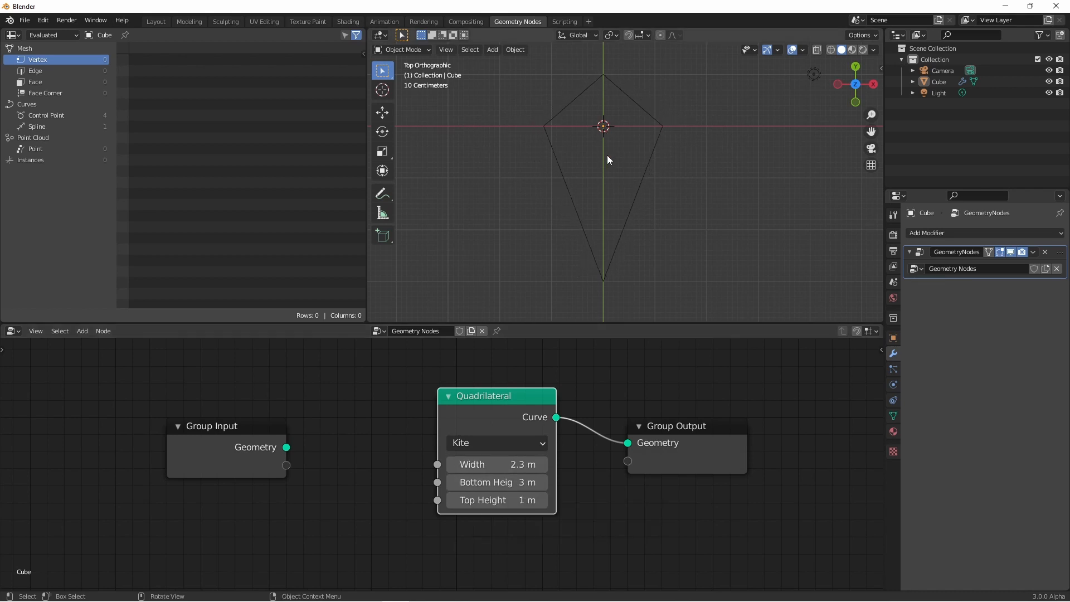
pyautogui.moveTo(497, 481); pyautogui.dragTo(533, 481)
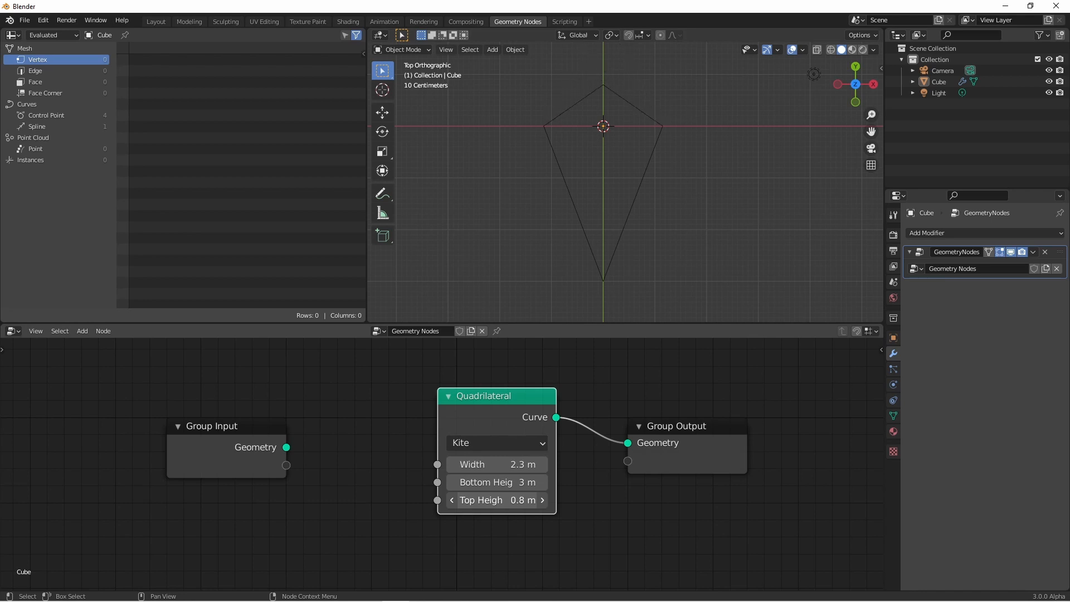
pyautogui.moveTo(497, 499)
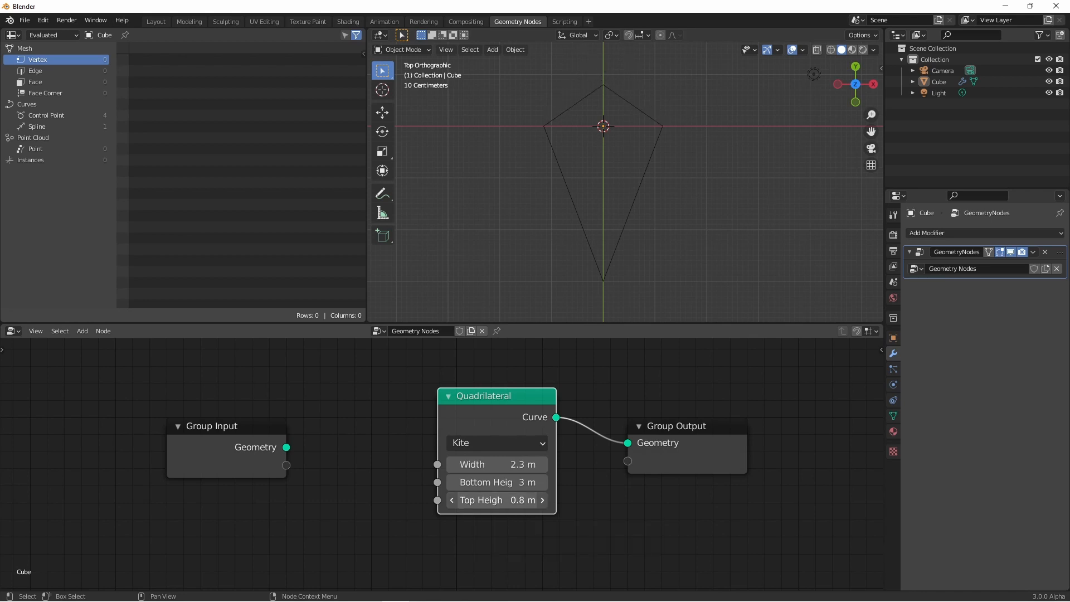
pyautogui.click(494, 443)
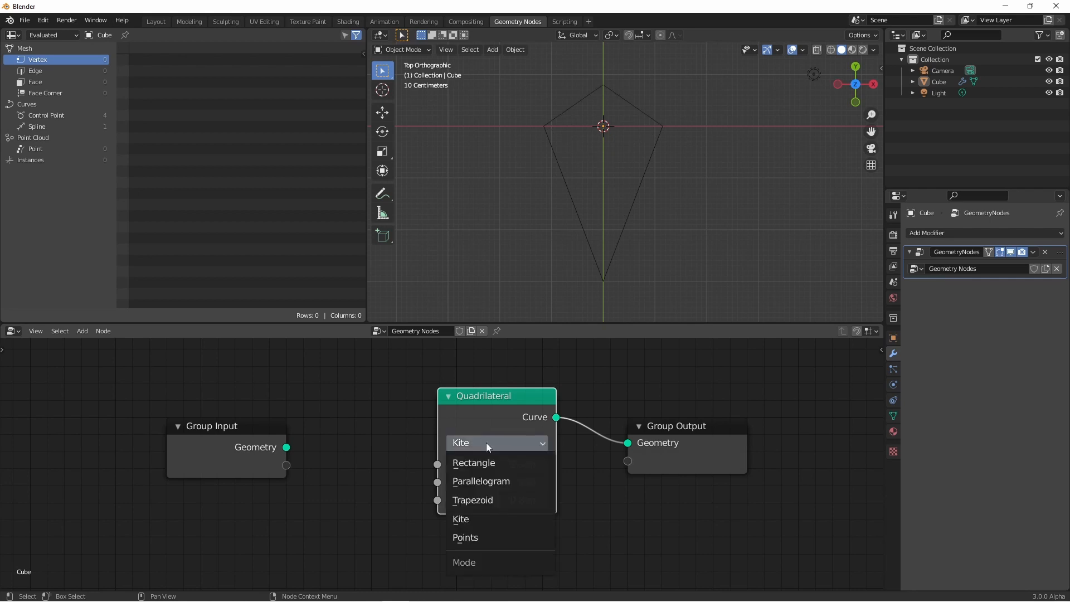
# - Switch to Points mode and drive Point 1 from a new Plain Axes Empty's location via Object Info
pyautogui.click(465, 537)
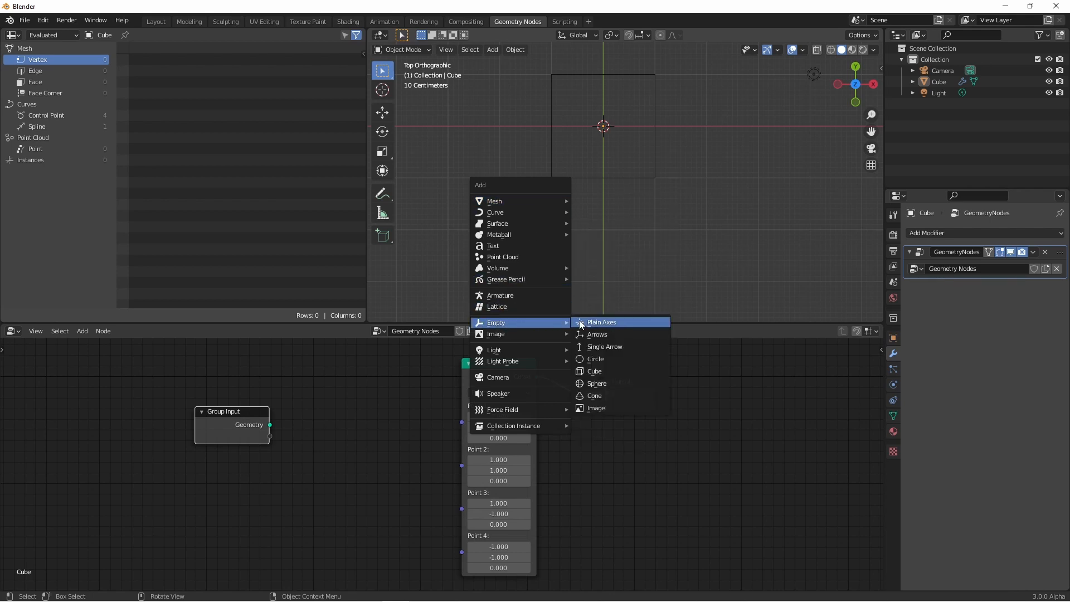
pyautogui.click(601, 321)
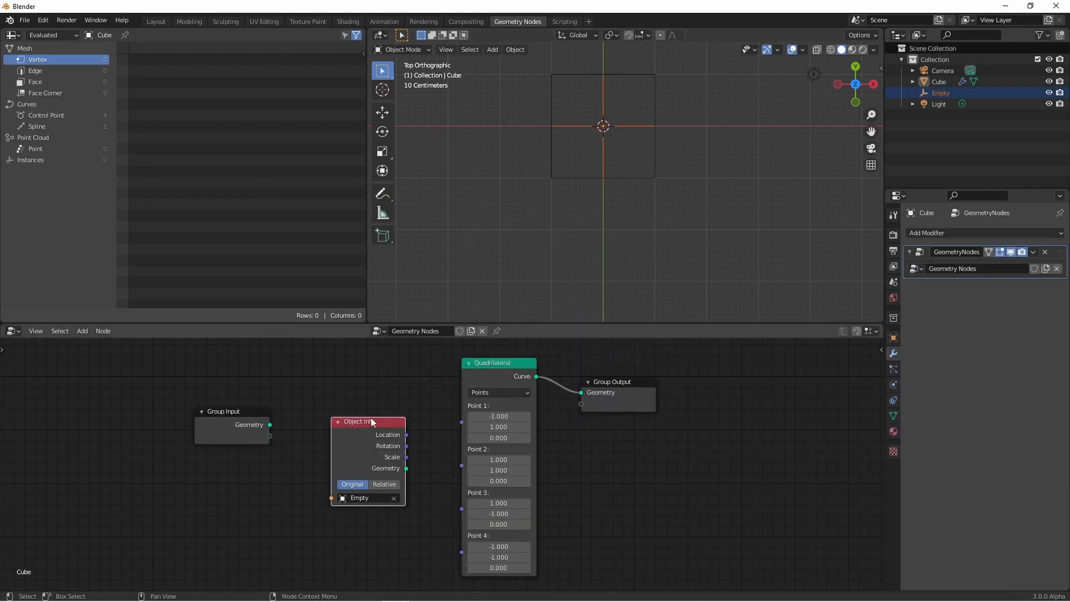
pyautogui.moveTo(405, 435); pyautogui.dragTo(466, 424)
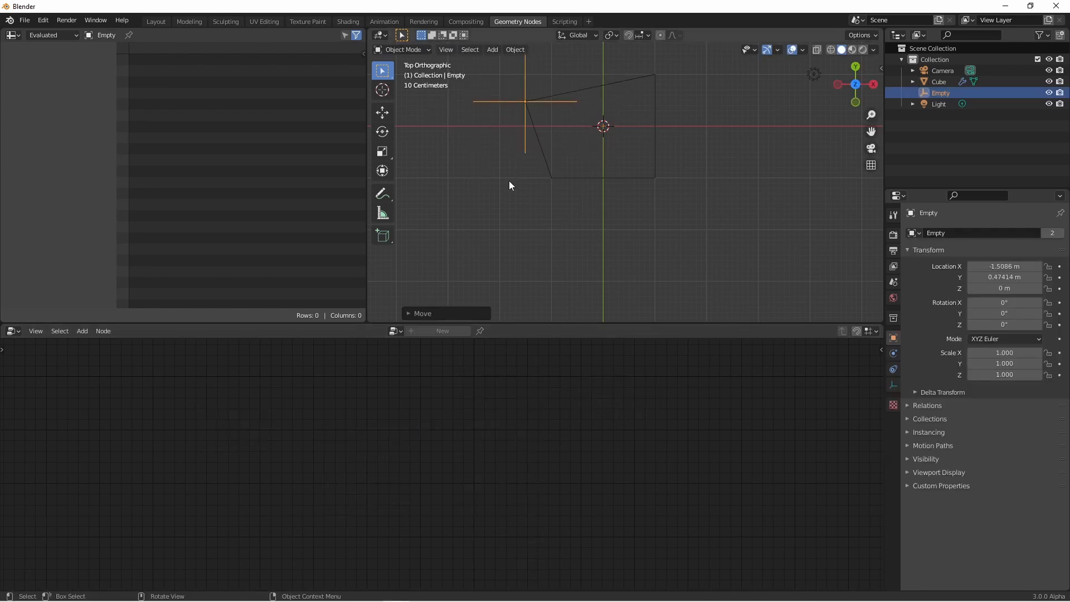
pyautogui.click(938, 82)
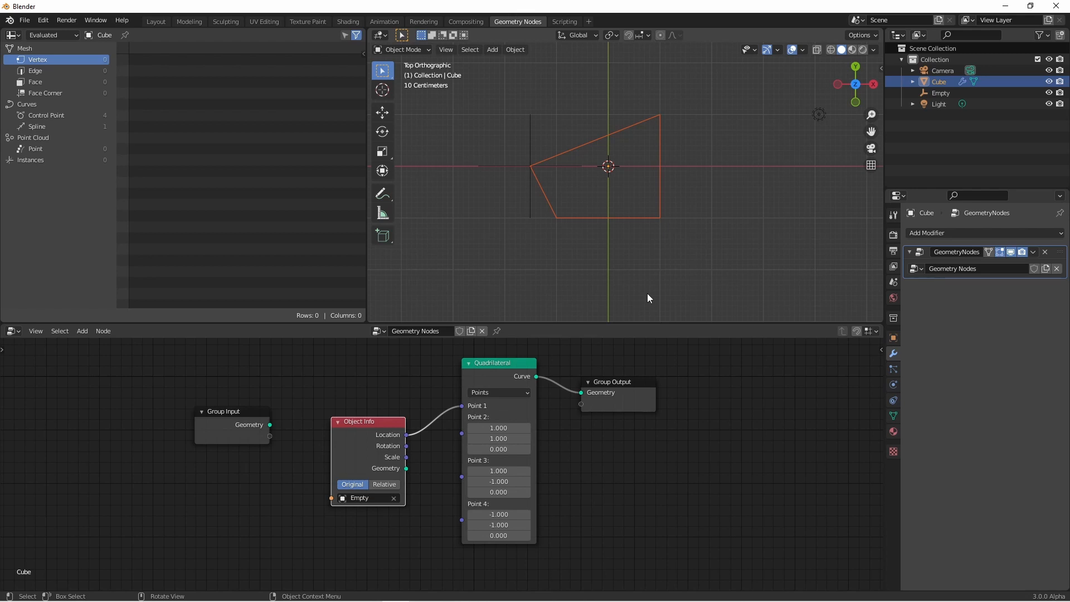
# - Add Curve to Mesh with a 0.19 m radius Curve Circle profile, turning the quadrilateral into a tube
pyautogui.moveTo(611, 381); pyautogui.dragTo(775, 414)
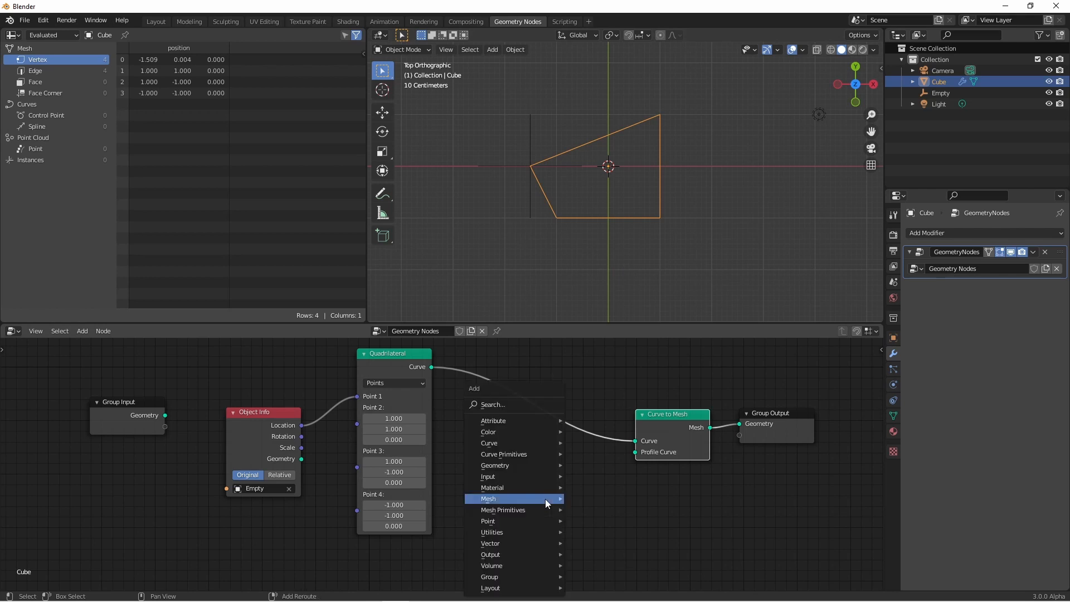
pyautogui.moveTo(504, 454)
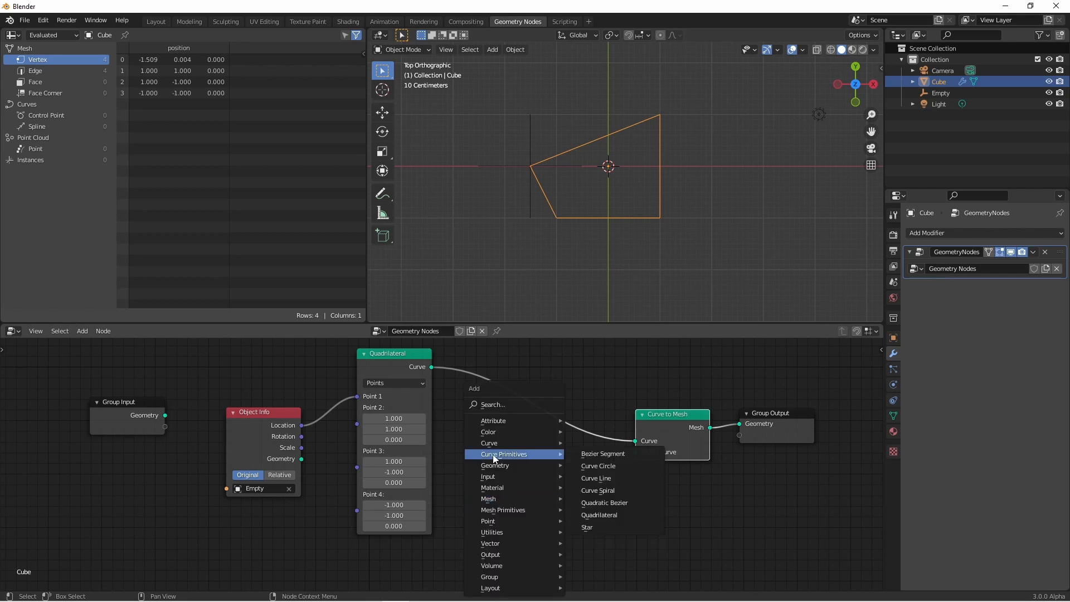
pyautogui.click(597, 466)
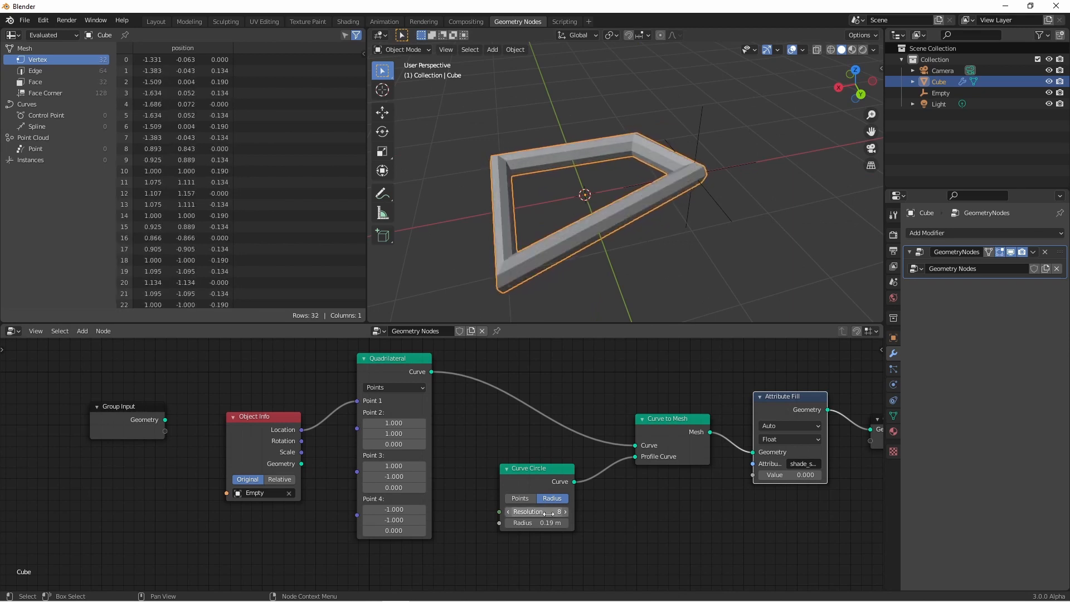
pyautogui.moveTo(614, 225); pyautogui.dragTo(628, 219)
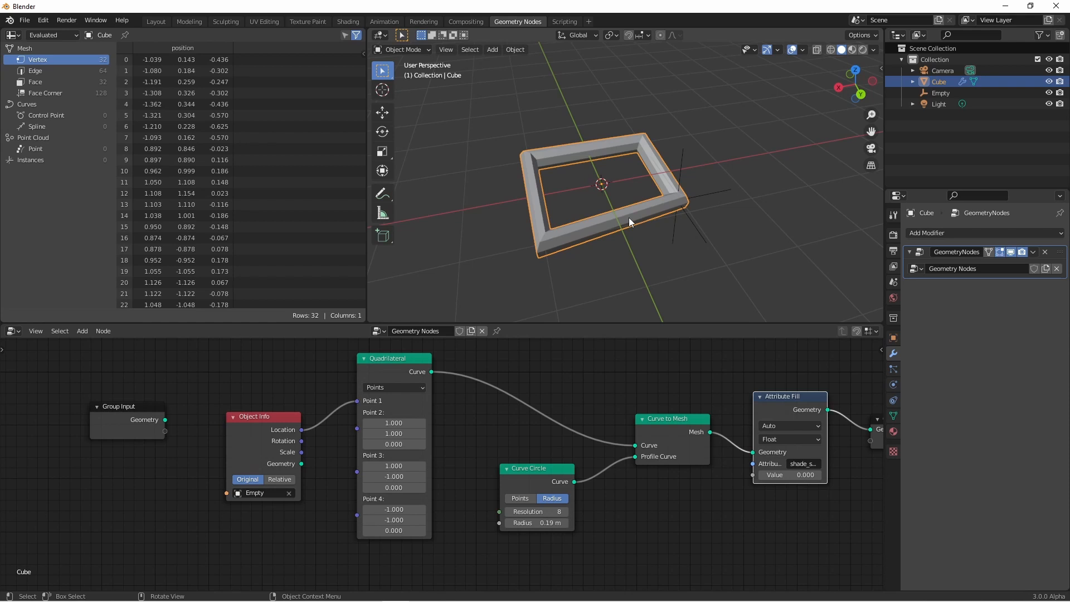